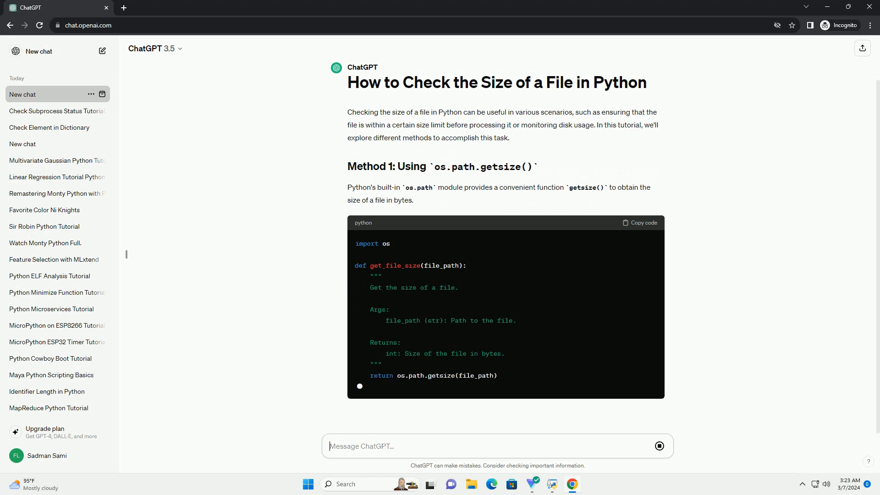
{"action": "scroll", "scroll_direction": "down", "scroll_amount": 3}
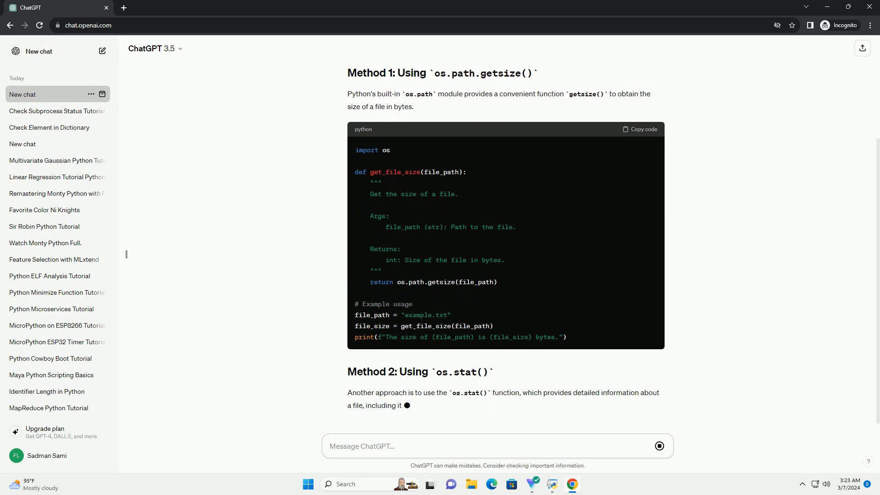
{"action": "scroll", "scroll_direction": "down", "scroll_amount": 3}
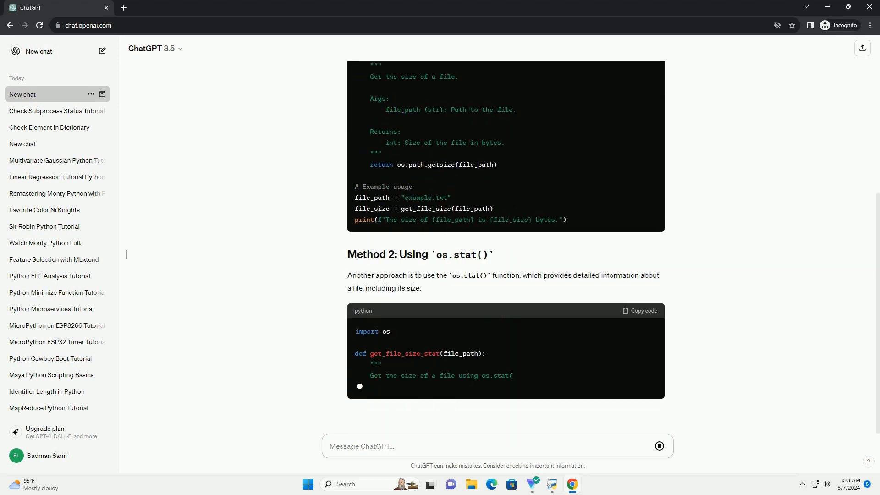
{"action": "scroll", "scroll_direction": "down", "scroll_amount": 3}
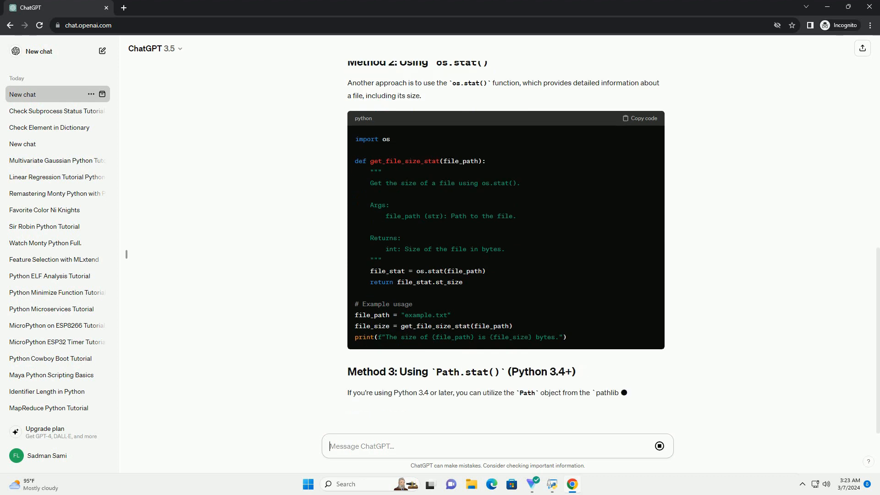
{"action": "scroll", "scroll_direction": "down", "scroll_amount": 3}
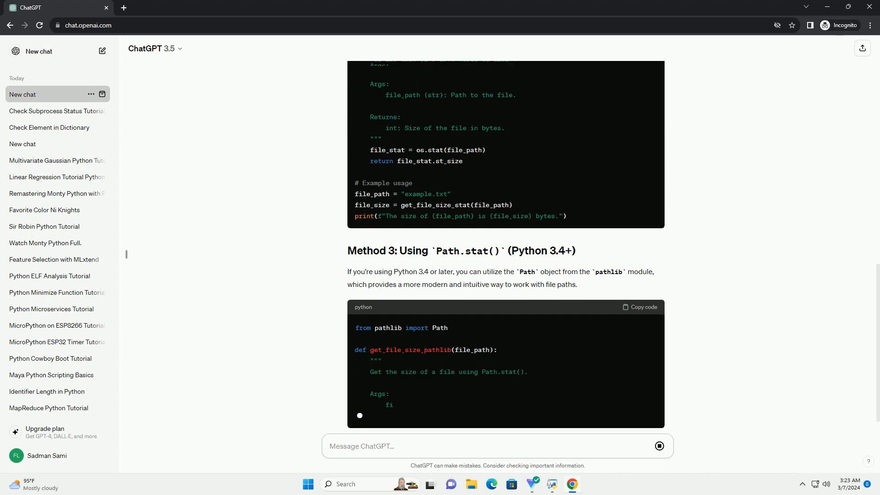
{"action": "scroll", "scroll_direction": "down", "scroll_amount": 3}
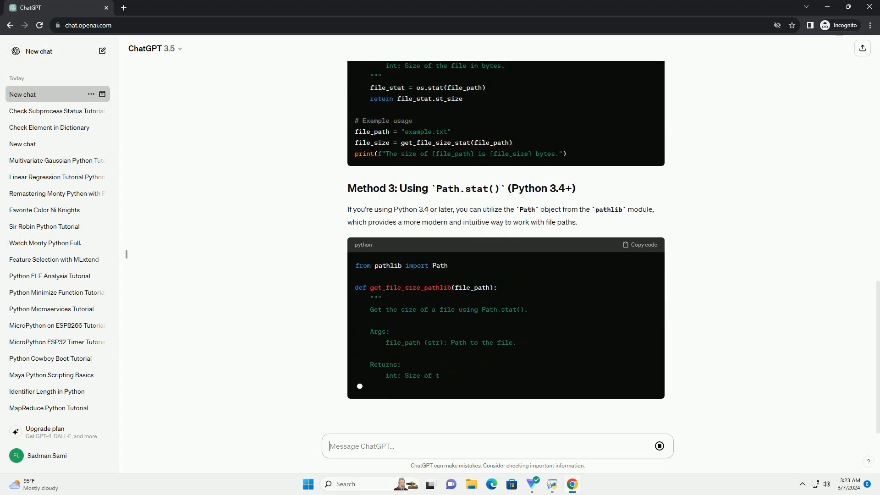